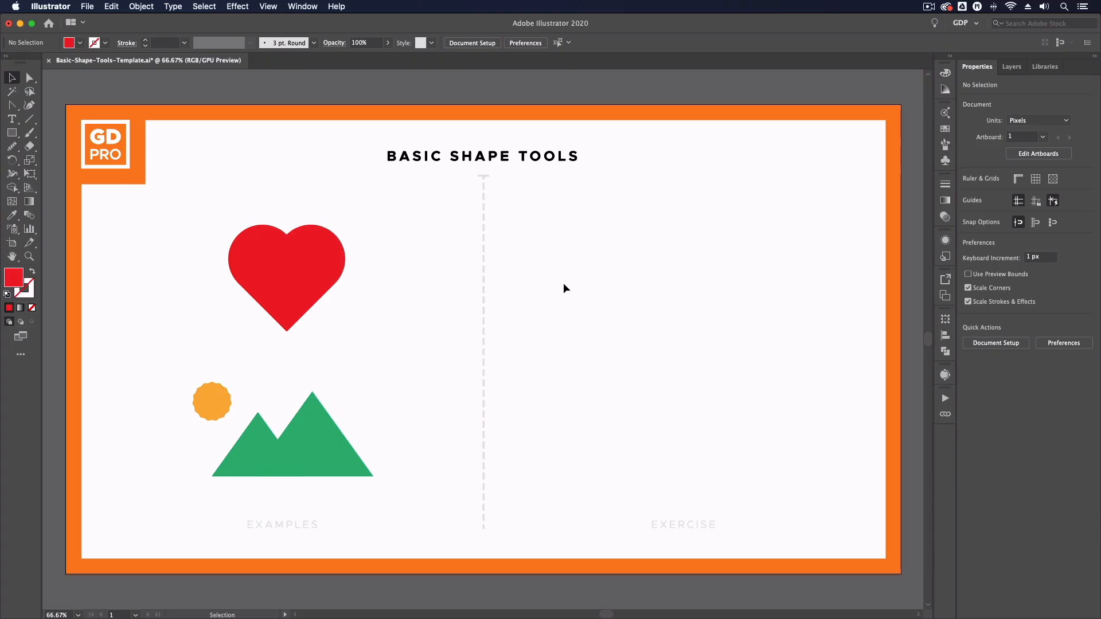
mouse_move(538, 290)
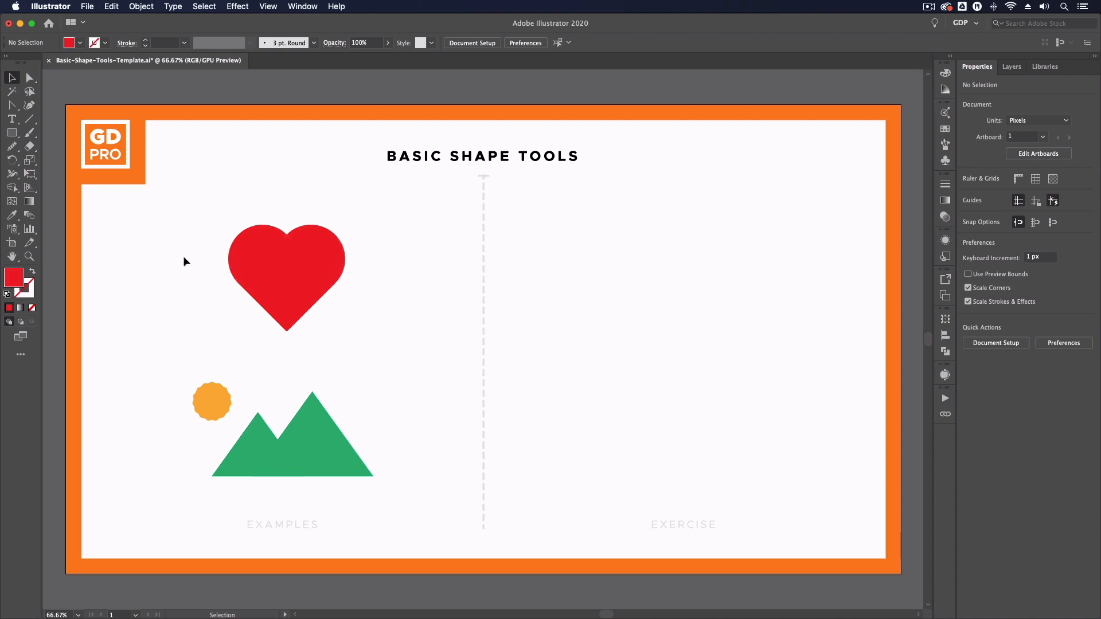
mouse_move(179, 246)
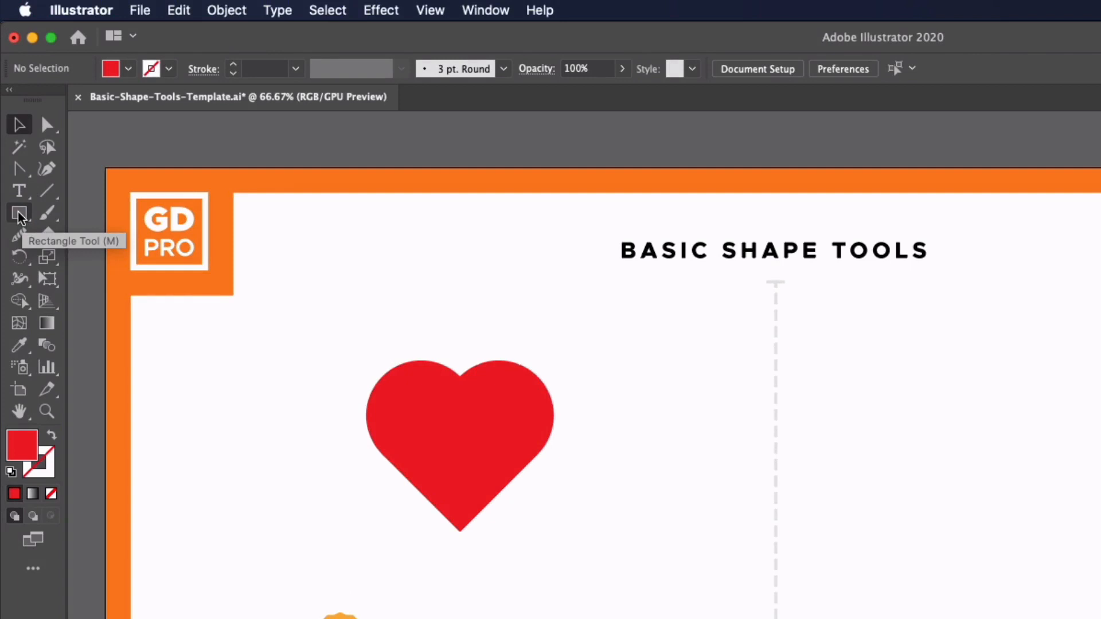
Choose the Rectangle Tool from the basic shape tools flyout
click(18, 214)
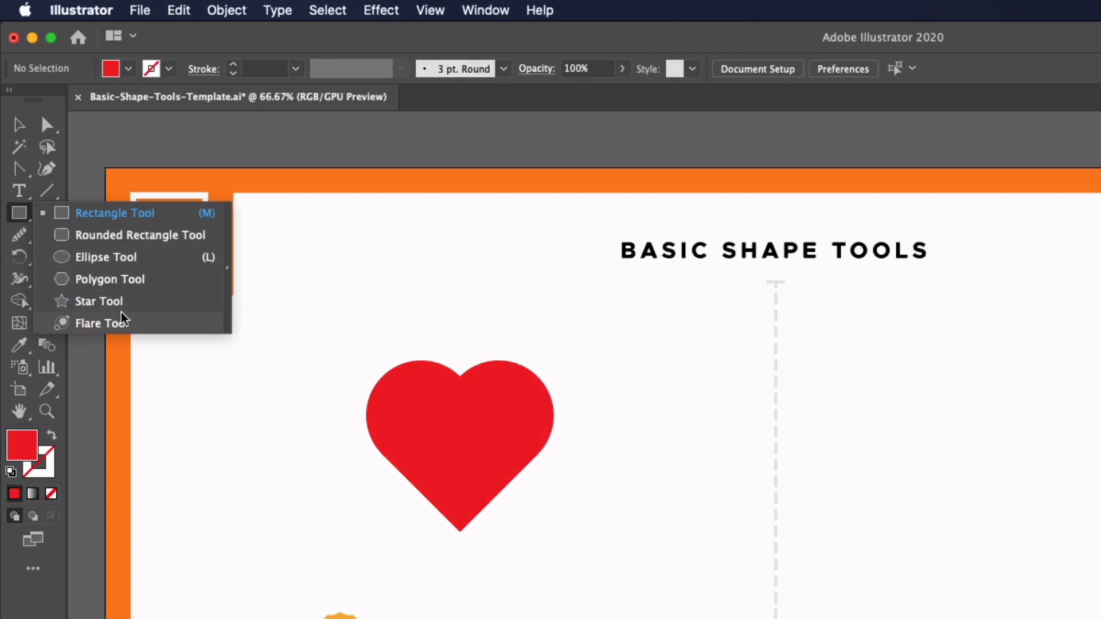
mouse_move(131, 257)
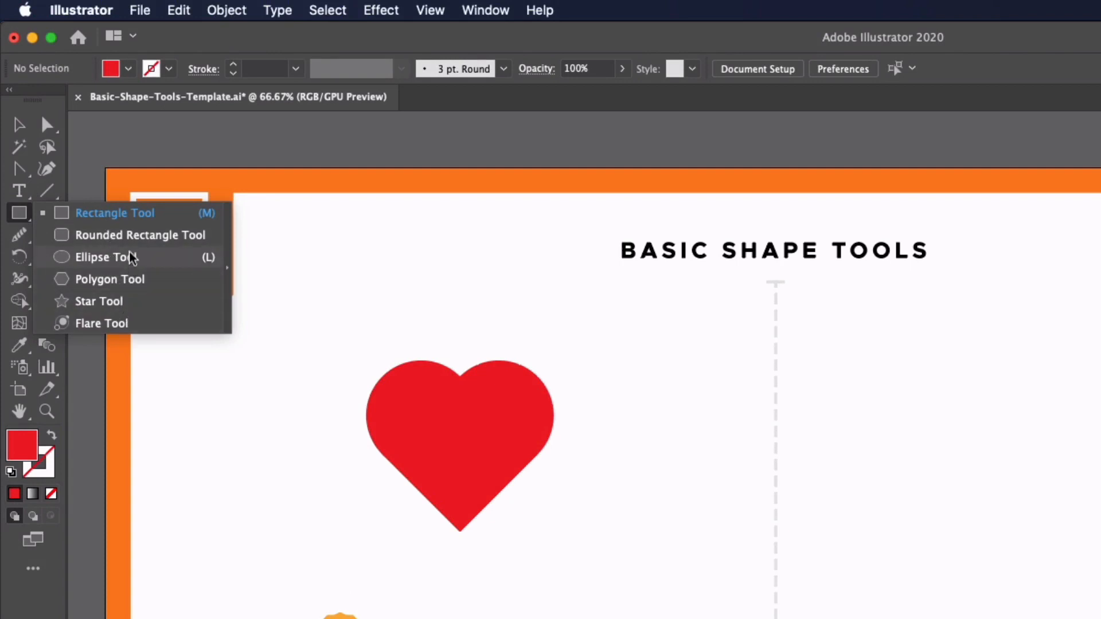
mouse_move(126, 213)
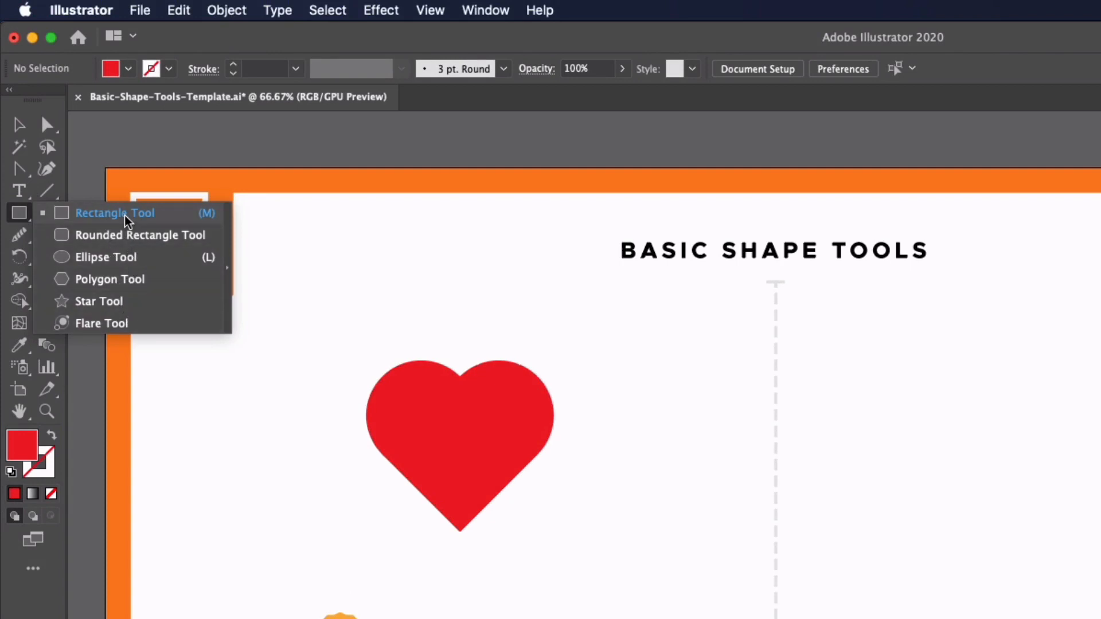
click(115, 213)
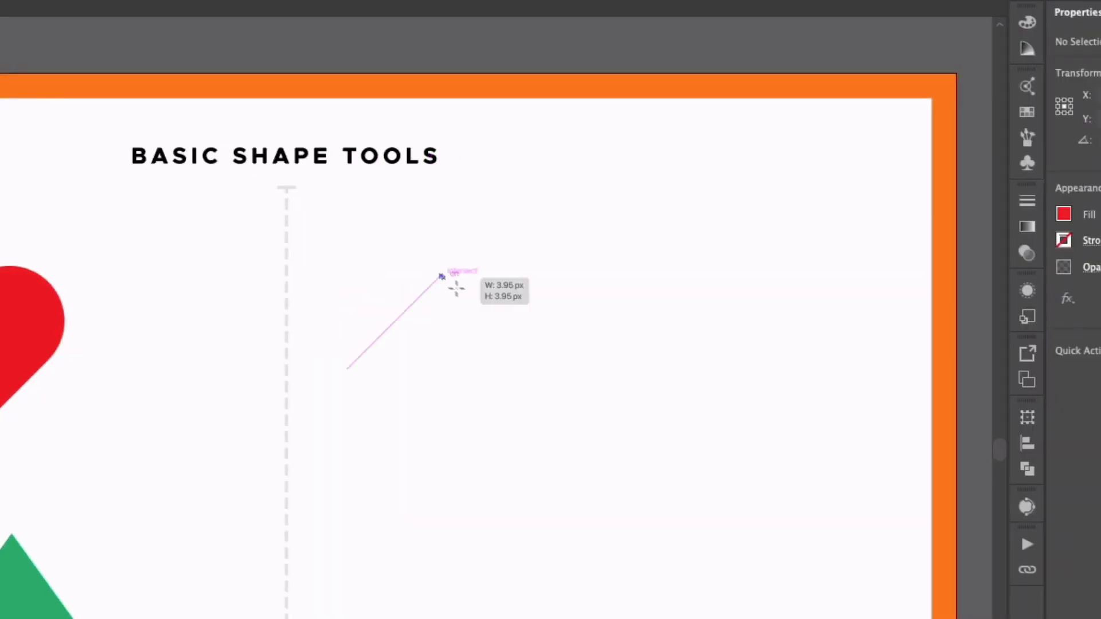
Shift-drag a red square of about 300 px under the Basic Shape Tools title
drag(440, 276, 681, 443)
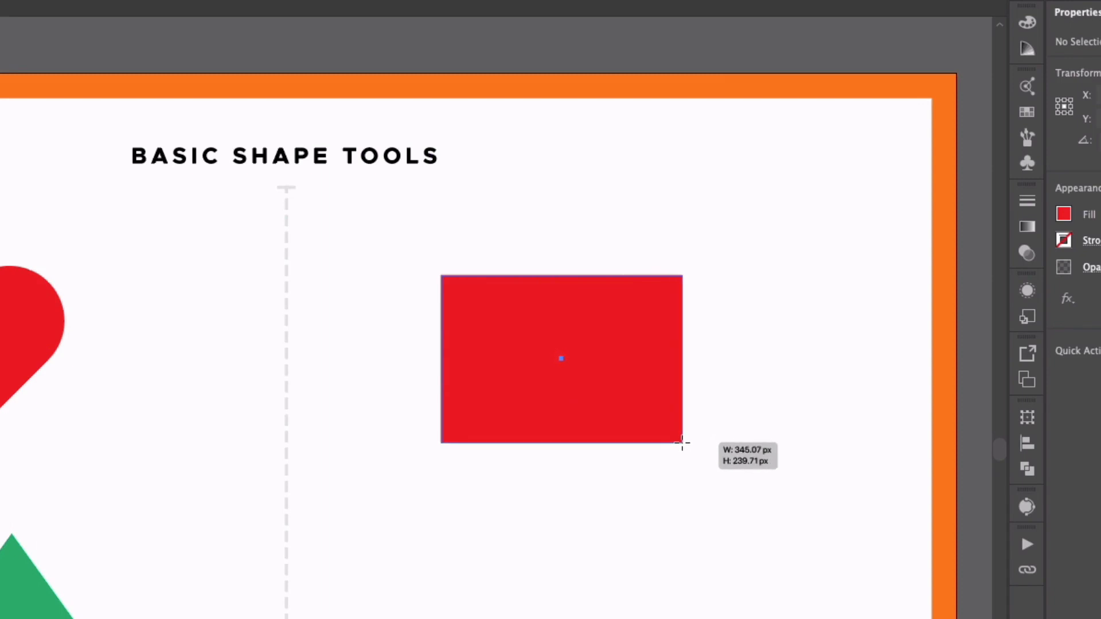
drag(680, 442, 582, 428)
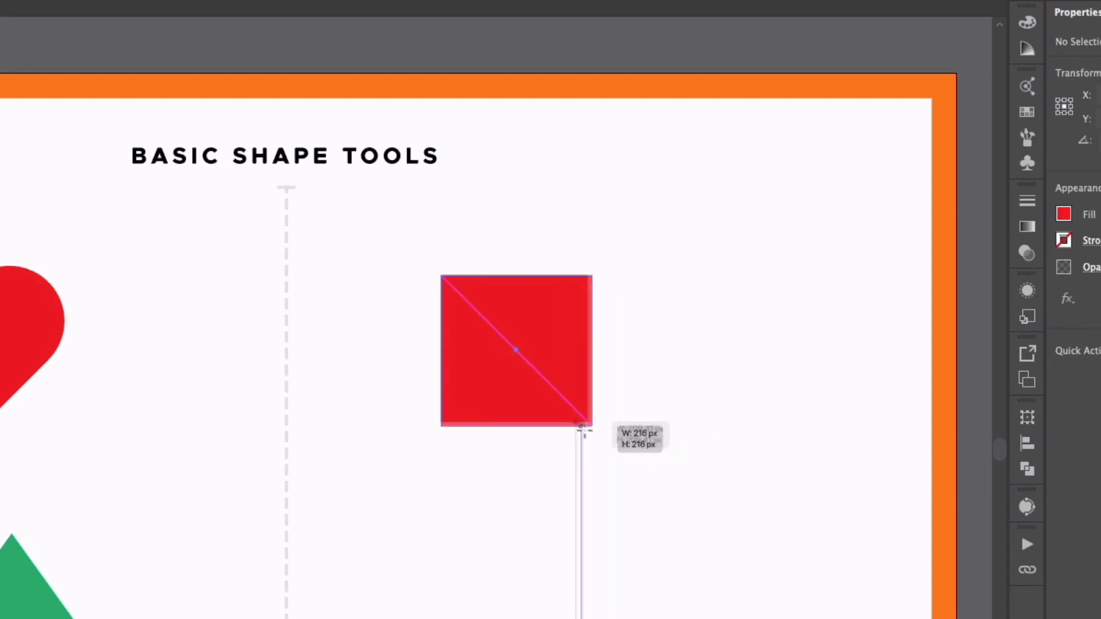
drag(590, 426, 608, 441)
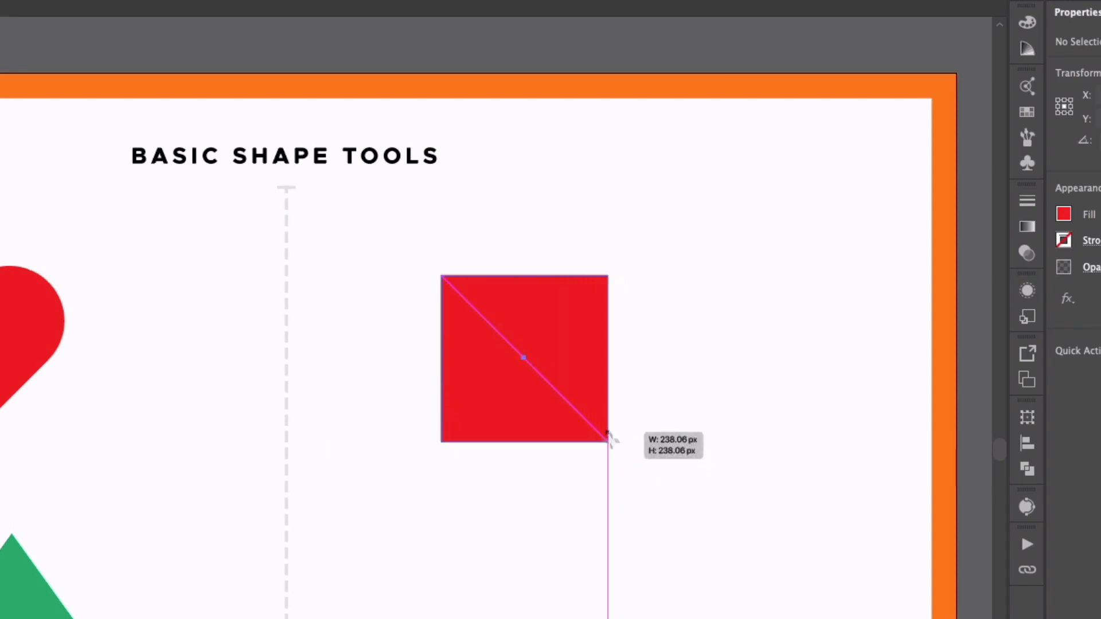
drag(607, 437, 546, 364)
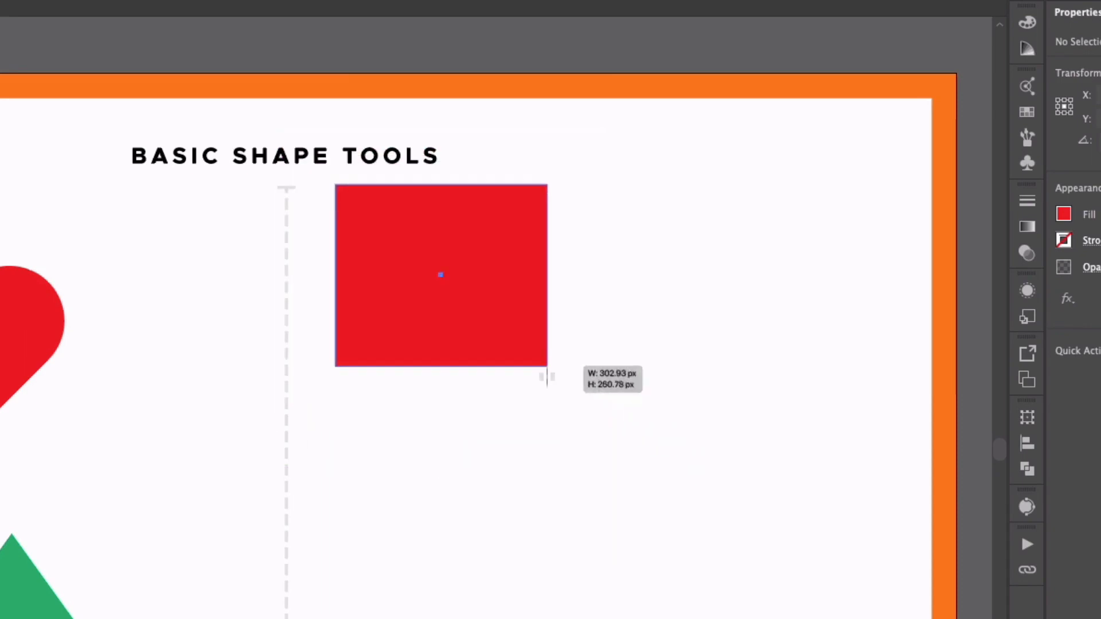
drag(546, 365, 571, 407)
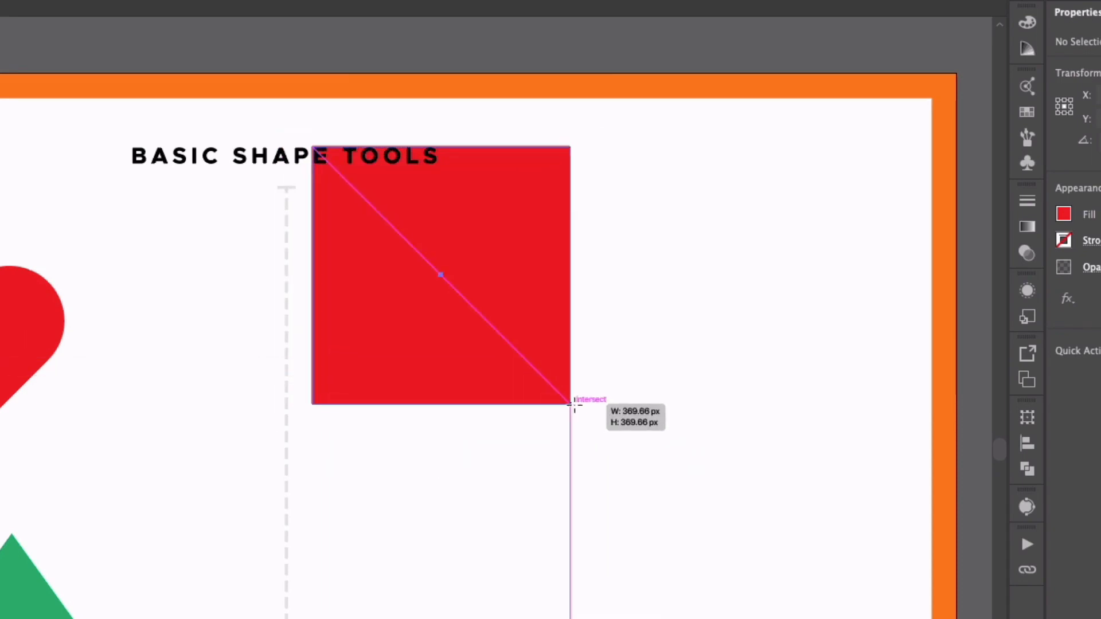
drag(571, 406, 532, 374)
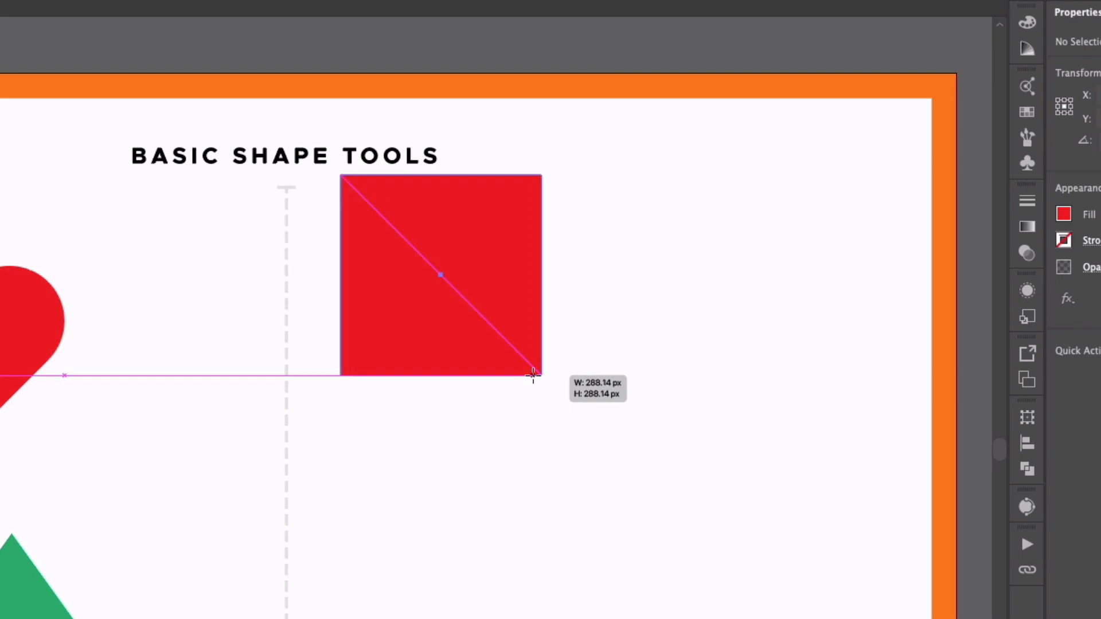
drag(533, 373, 550, 391)
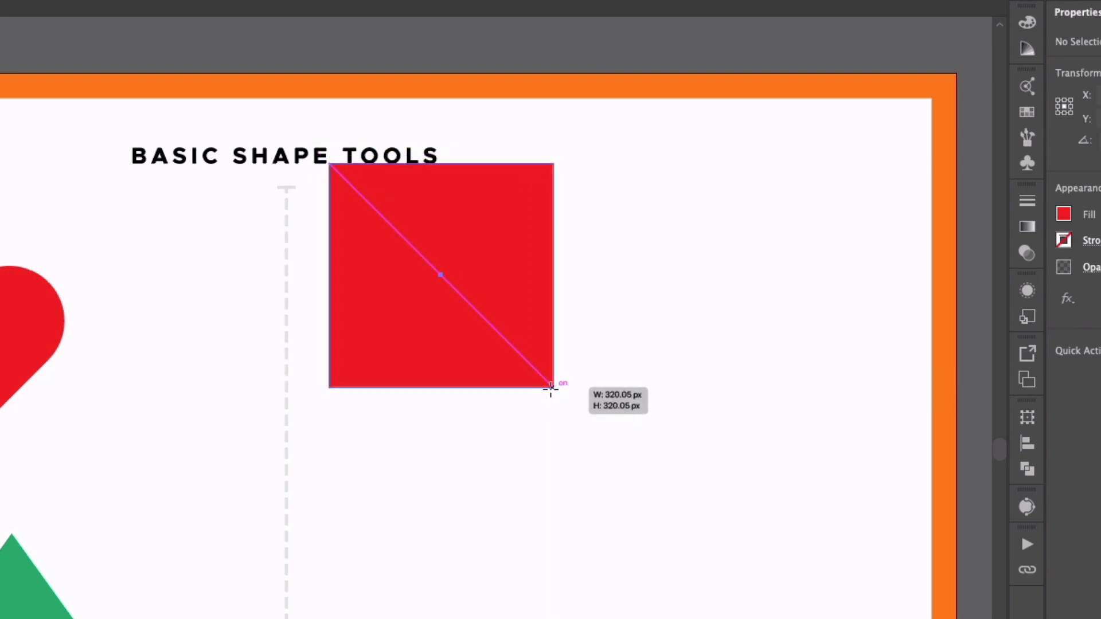
drag(553, 385, 545, 377)
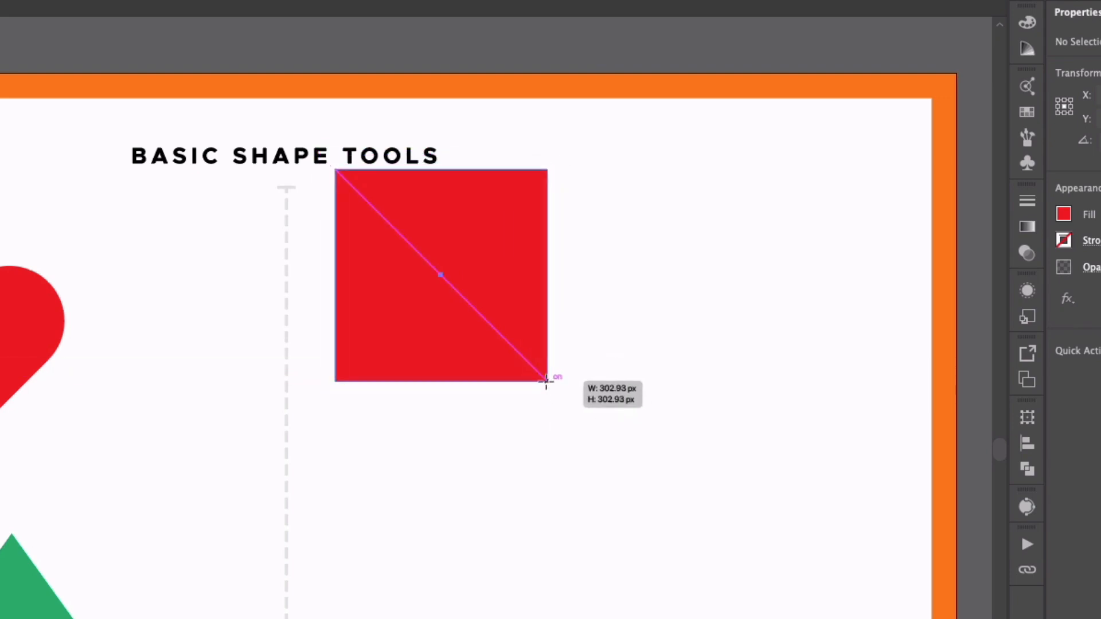
drag(546, 378, 575, 419)
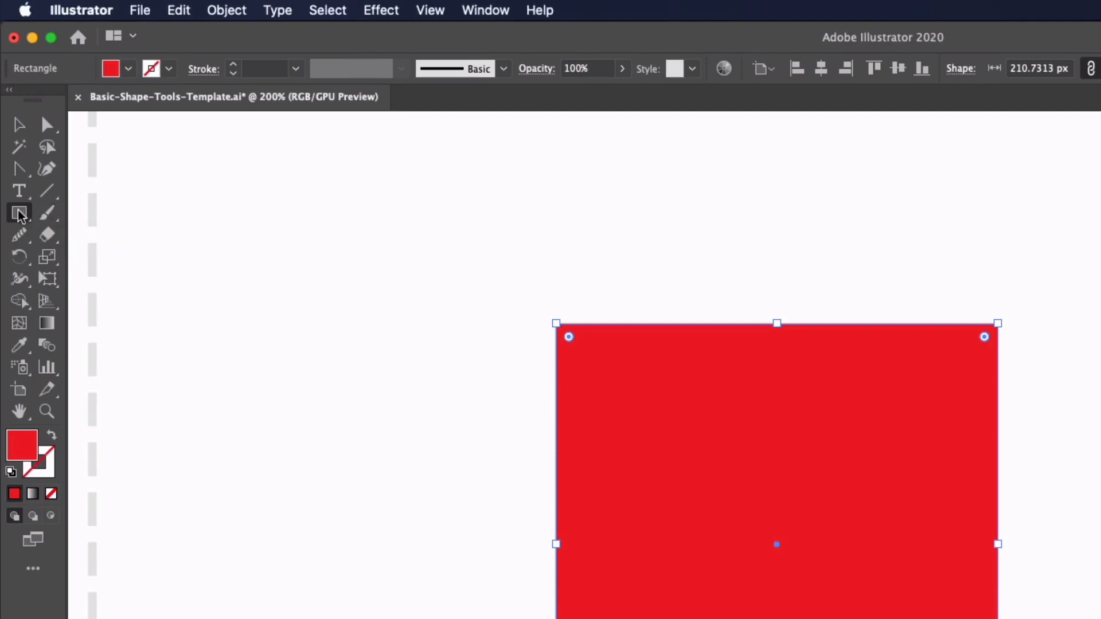
Reopen the basic shape tools flyout to pick the Ellipse Tool
click(18, 213)
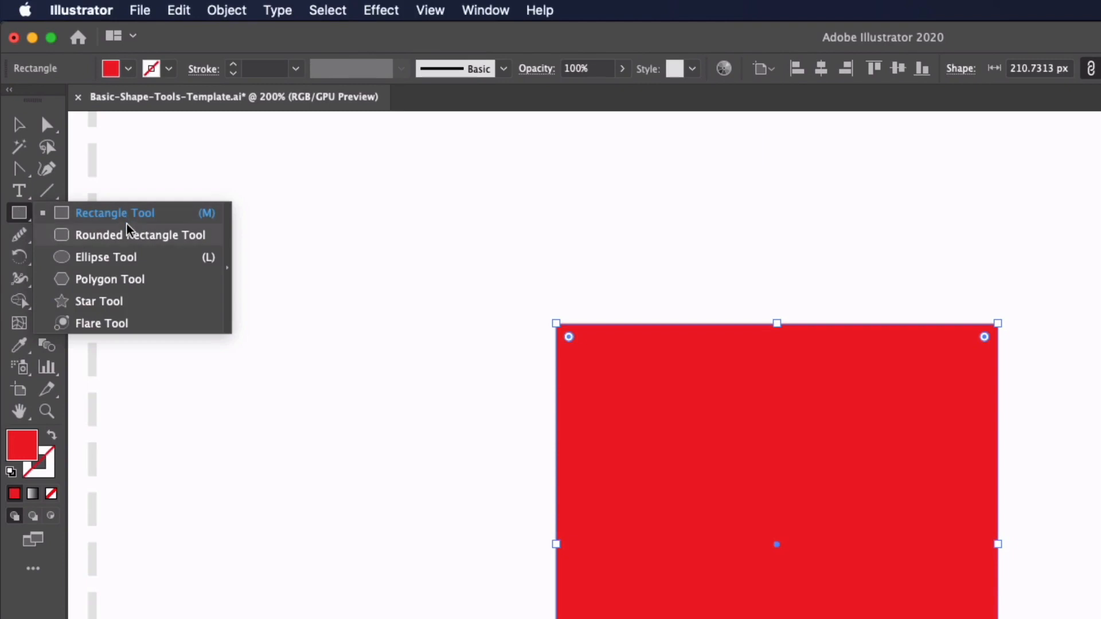
mouse_move(130, 237)
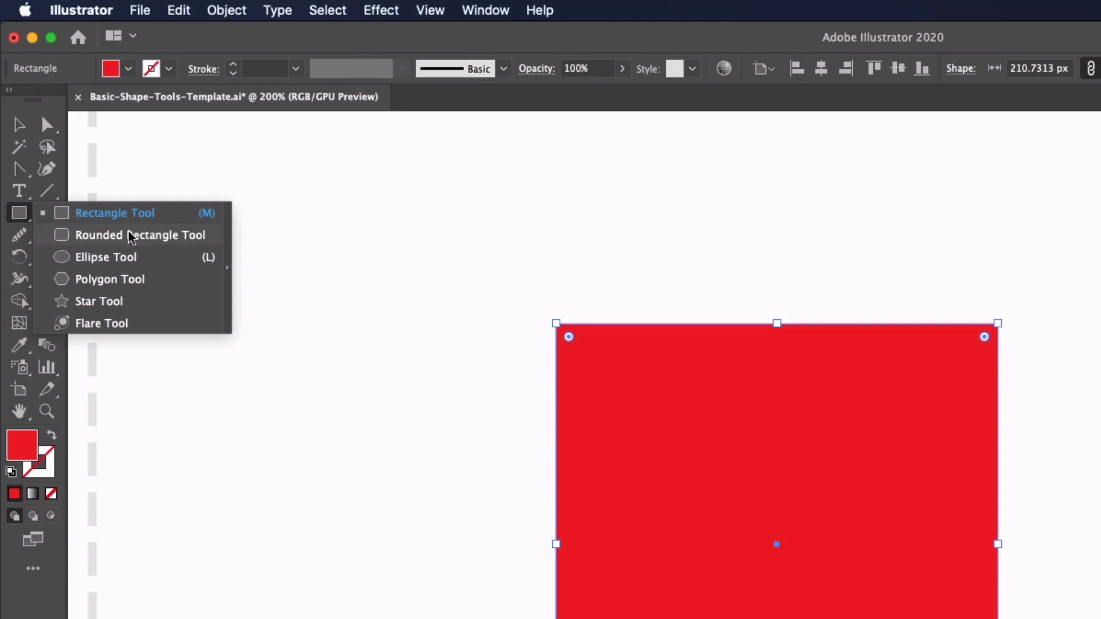
mouse_move(131, 261)
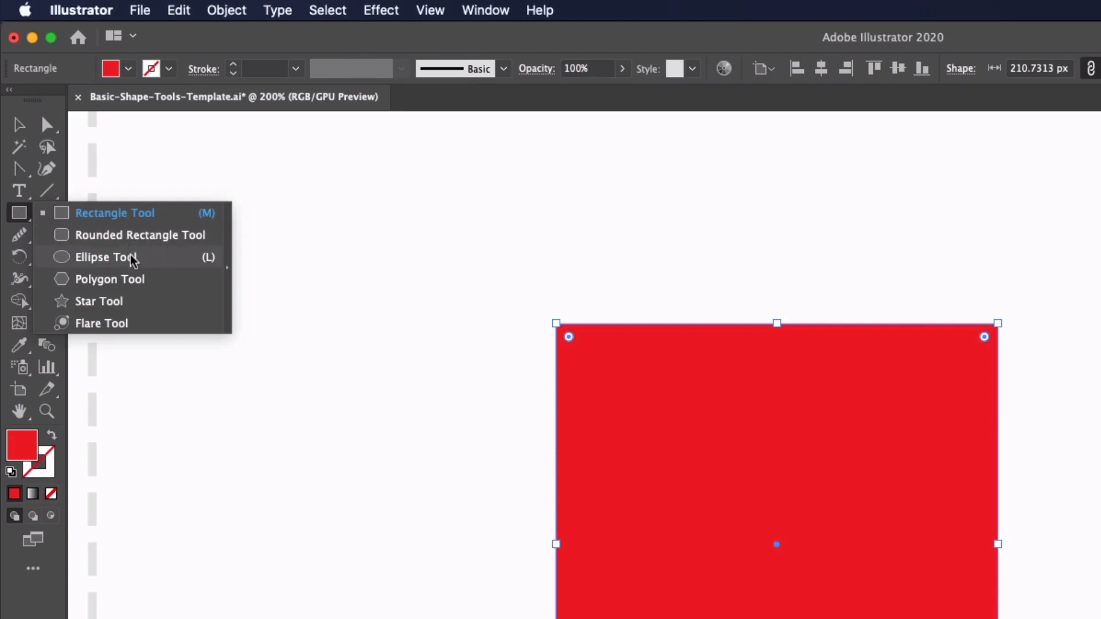
mouse_move(142, 264)
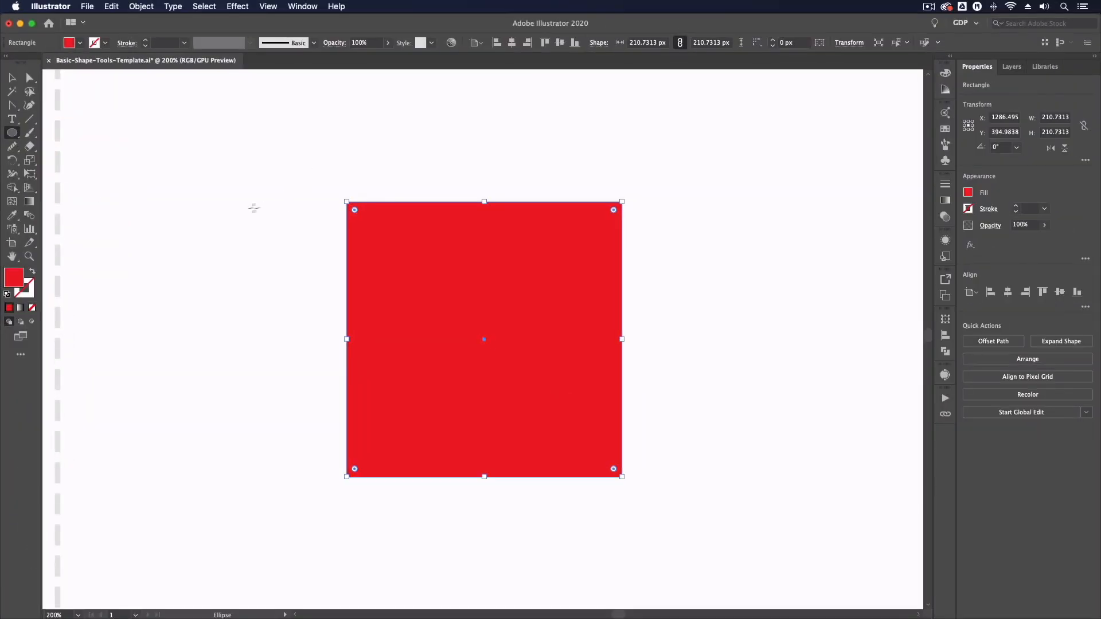
Draw a red circle about 120 px across on the square's upper-left corner
drag(250, 204, 258, 379)
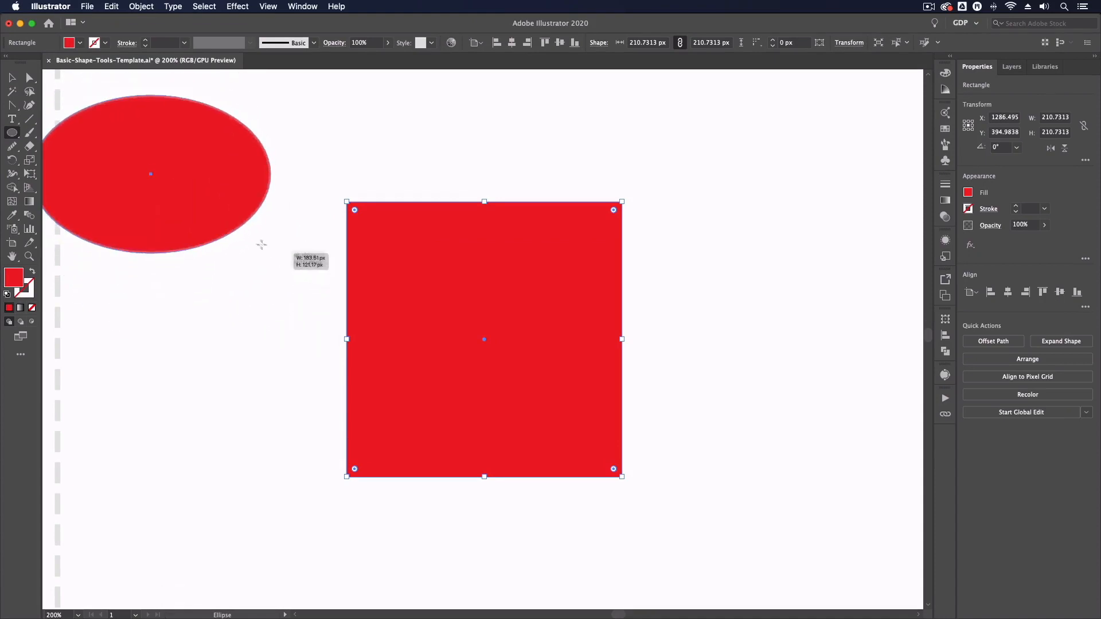
drag(262, 245, 215, 239)
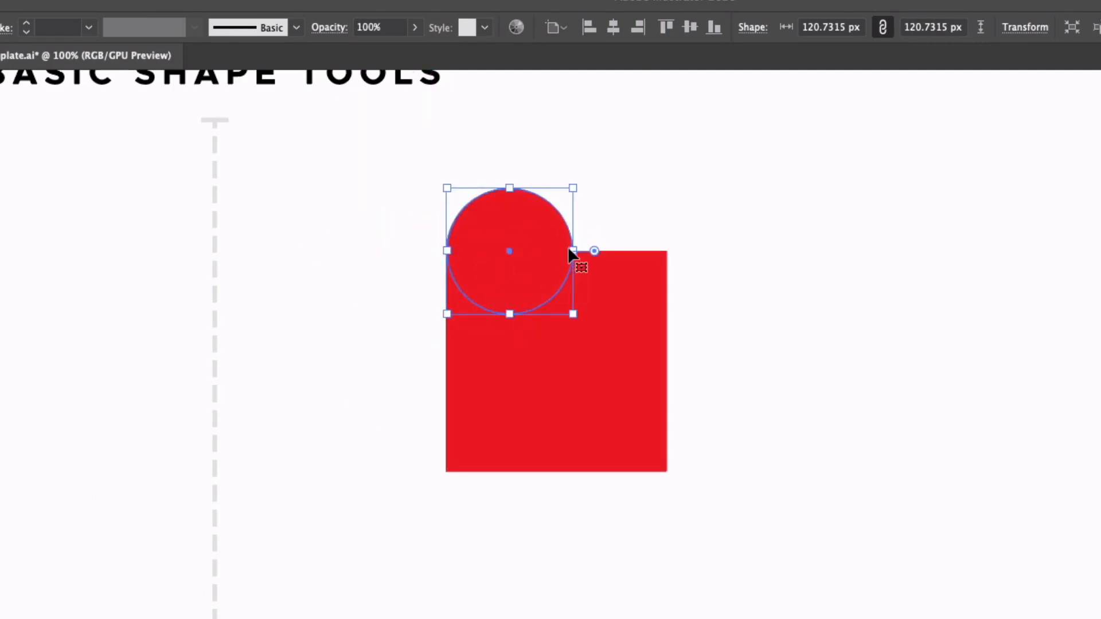
Snap the red circle onto the square's top edge to build the heart
drag(573, 251, 667, 251)
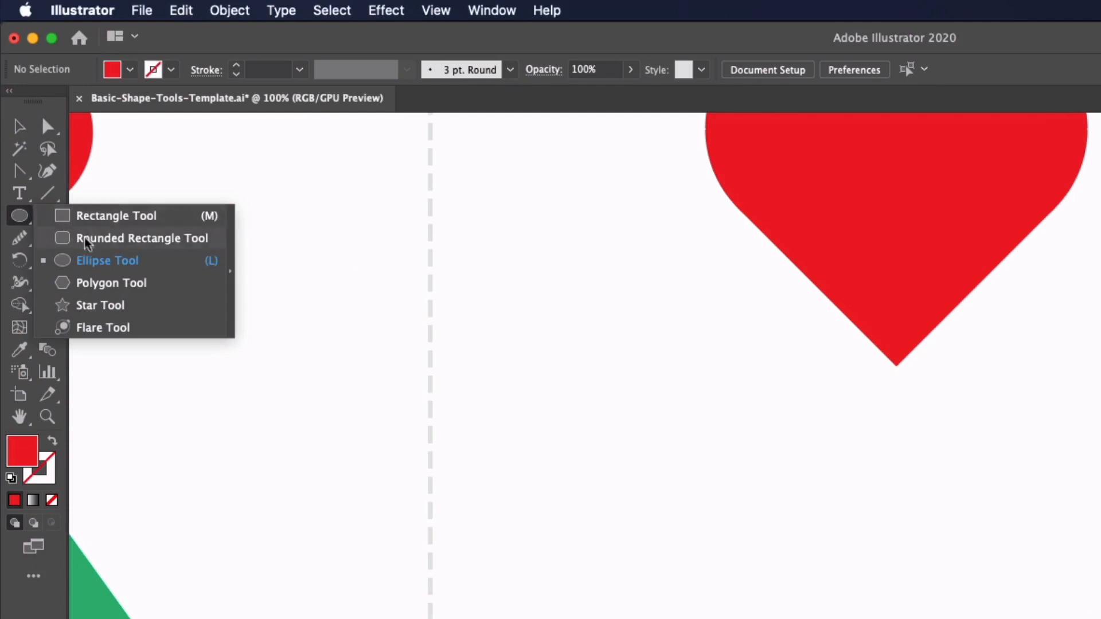
Draw a red hexagon below the heart with the Polygon Tool, then switch to the Star Tool
click(107, 260)
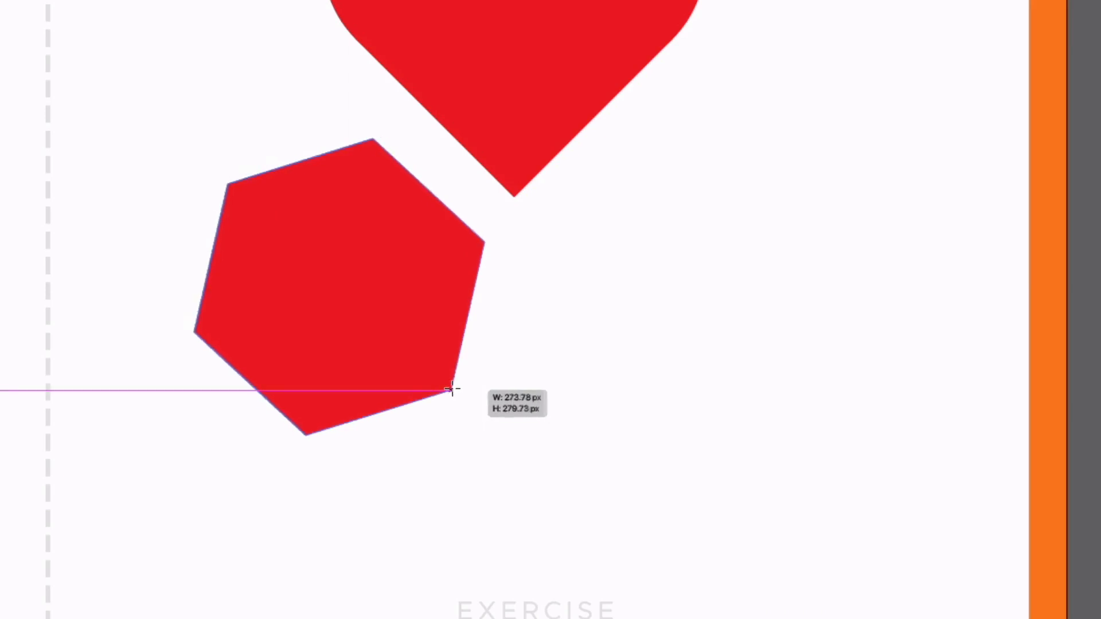
drag(450, 390, 454, 353)
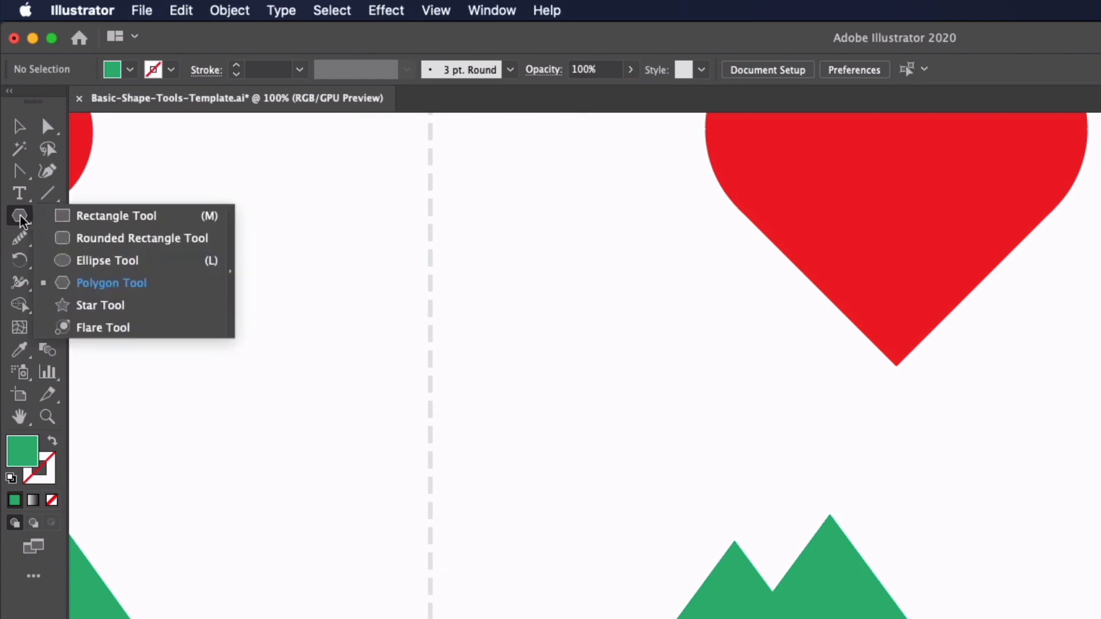
click(100, 304)
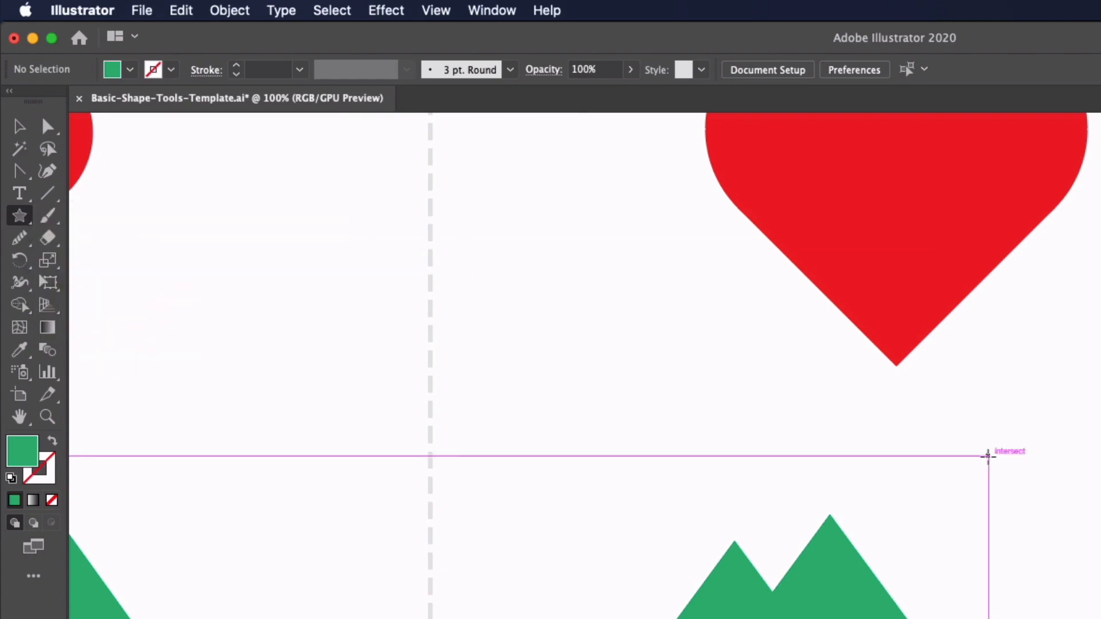